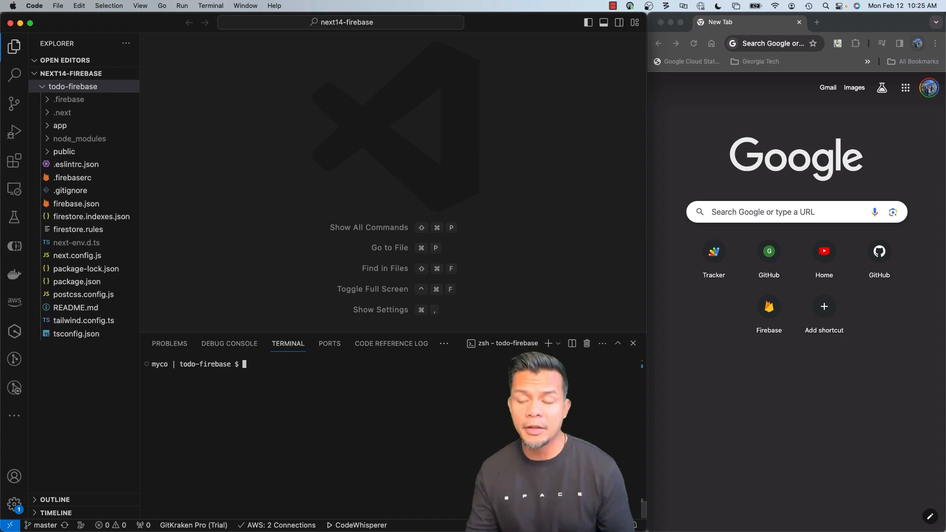
- Run firebase emulators:start in the terminal to serve Functions on 5001 and Hosting on 5000
text(fir)
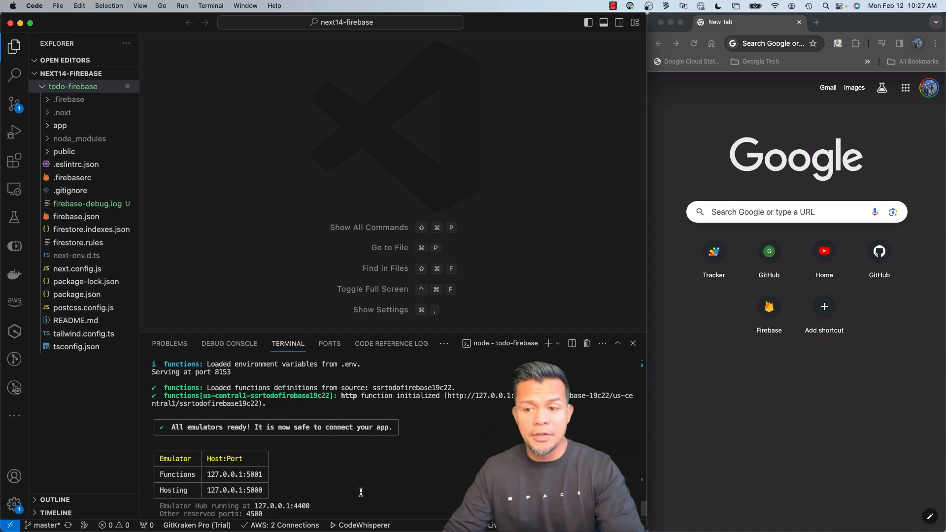
- Open the emulator-hosted app at 127.0.0.1:5000, go to My ToDos, and add a todo
click(774, 43)
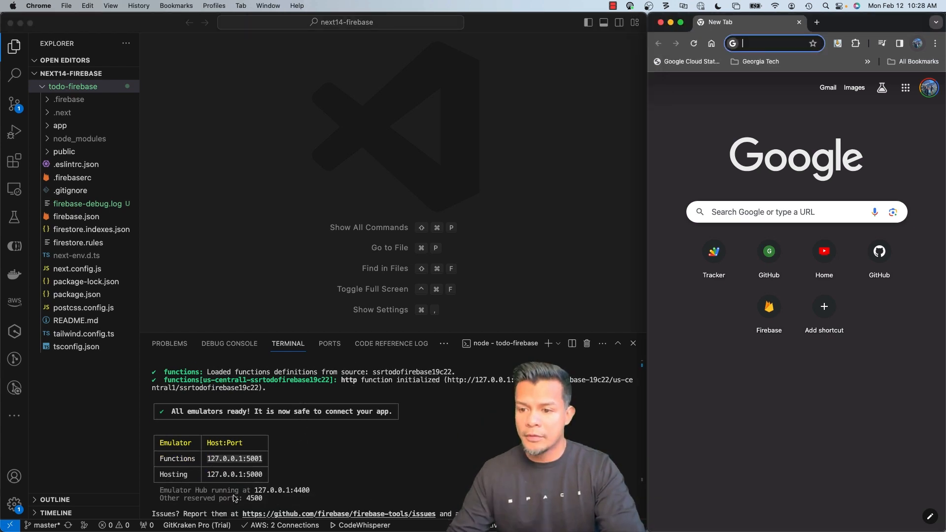
double_click(234, 474)
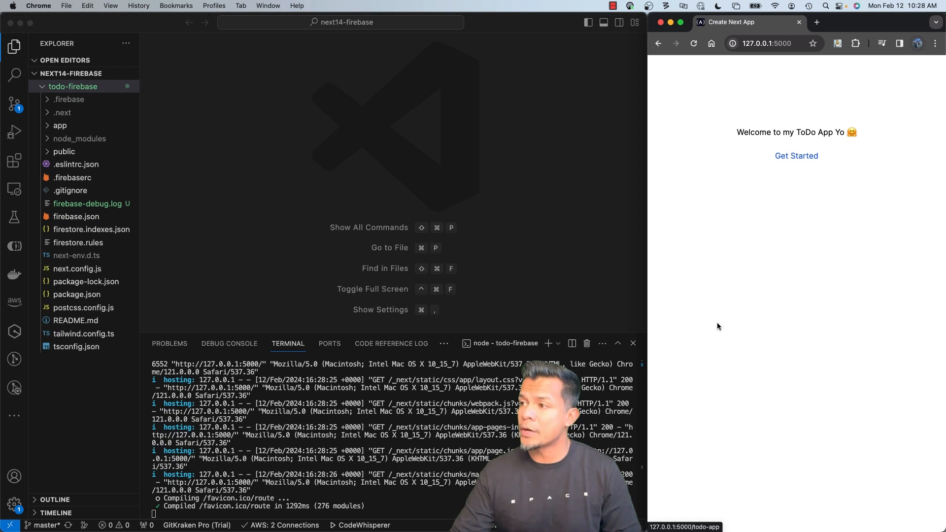
click(796, 156)
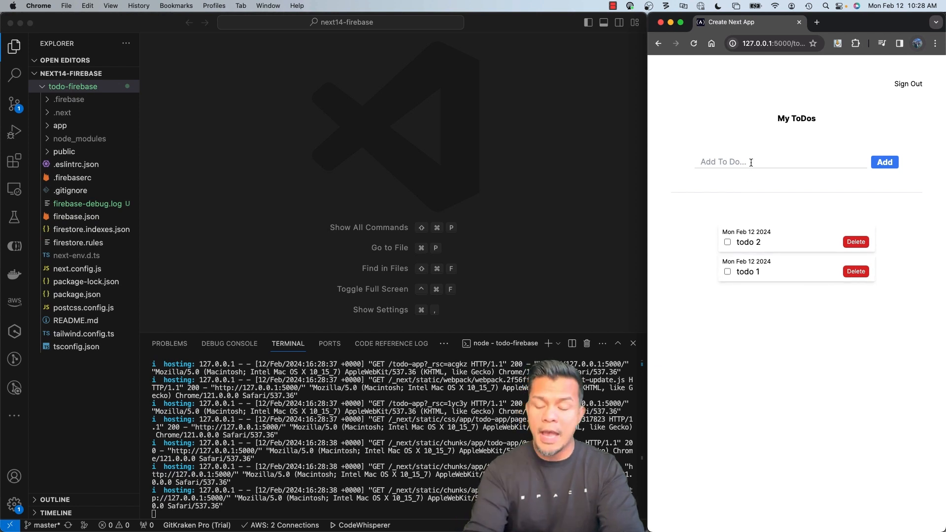
text(todo)
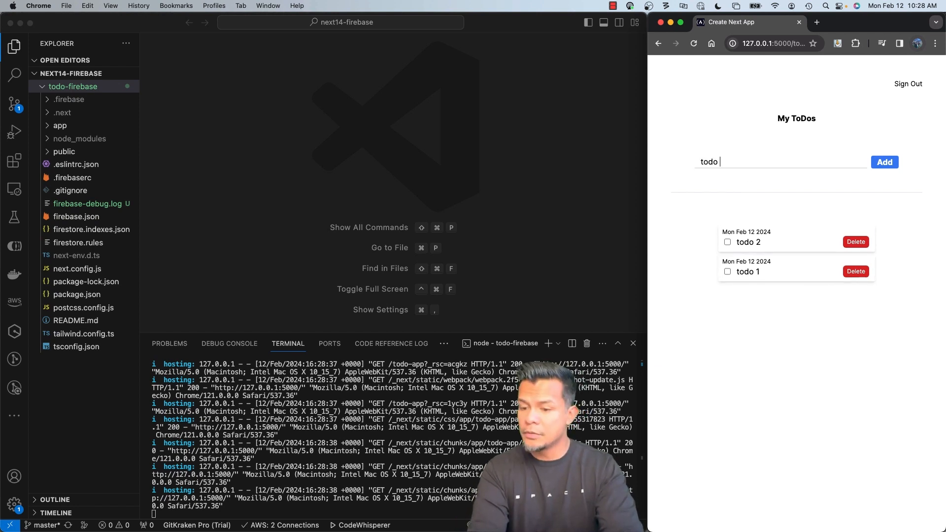
click(884, 162)
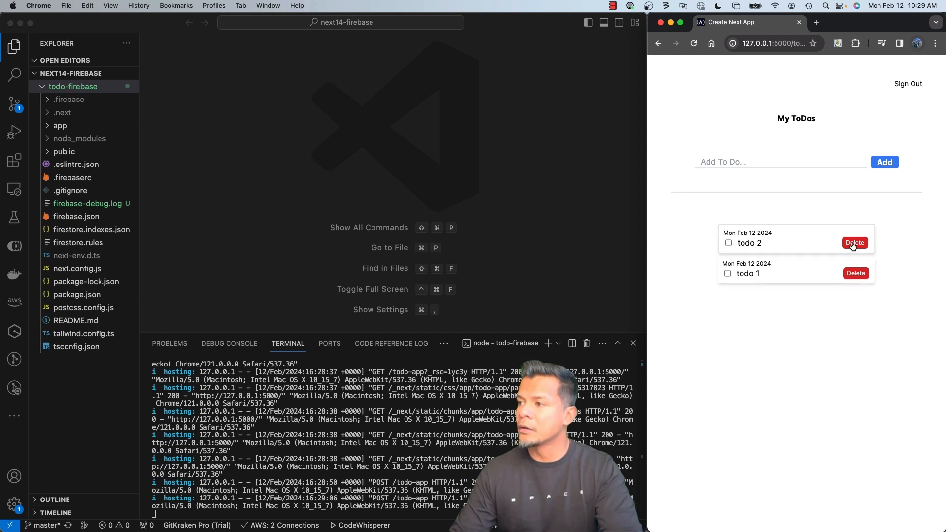
- Delete todo 2 and open the user's todos collection in the Firestore Data tab
click(855, 243)
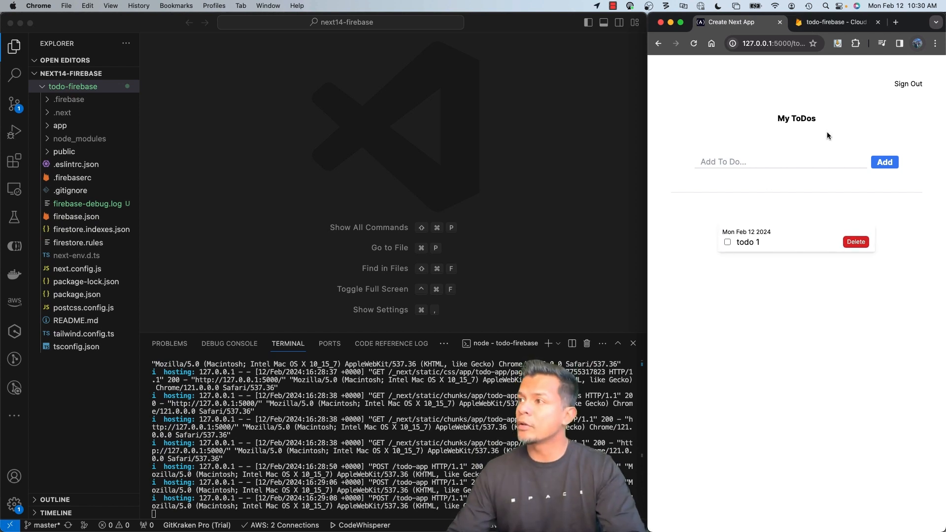
click(836, 22)
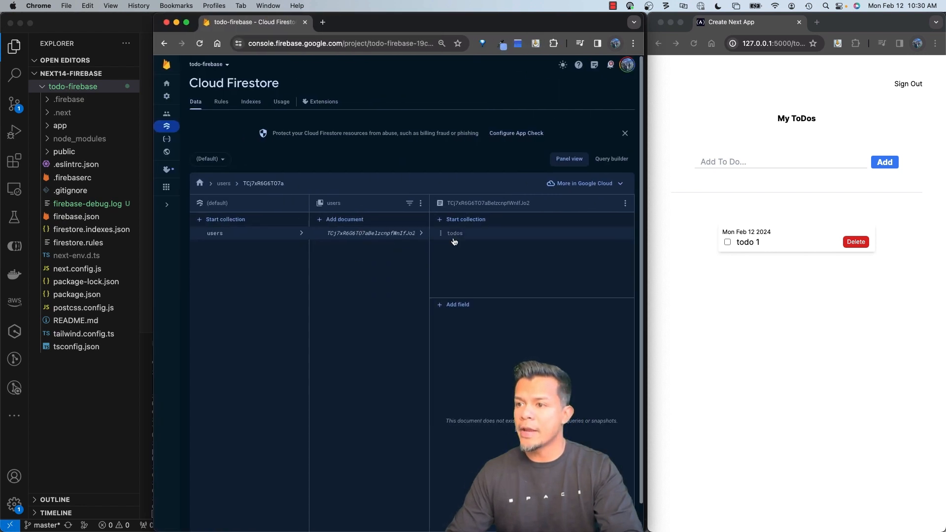
click(455, 234)
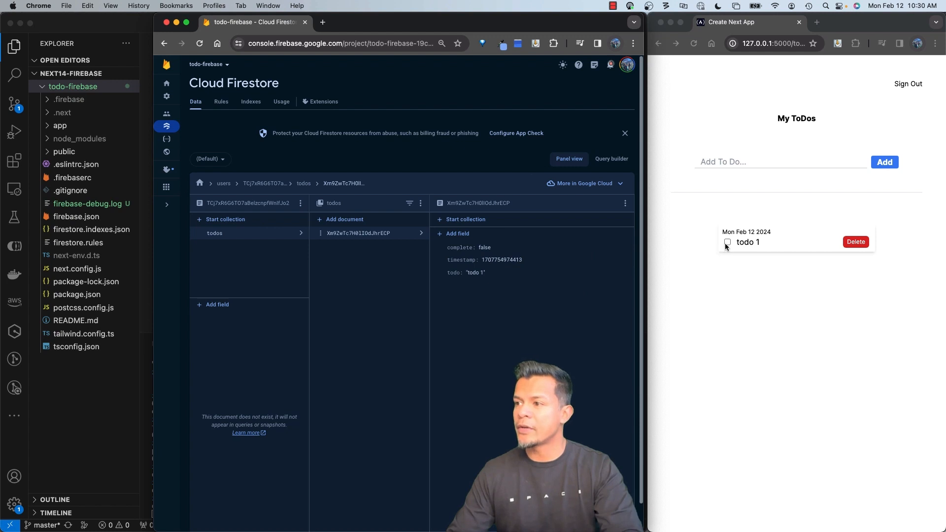
- Complete todo 1, add todo 2 and inspect its Firestore document, then delete todo 1
click(728, 242)
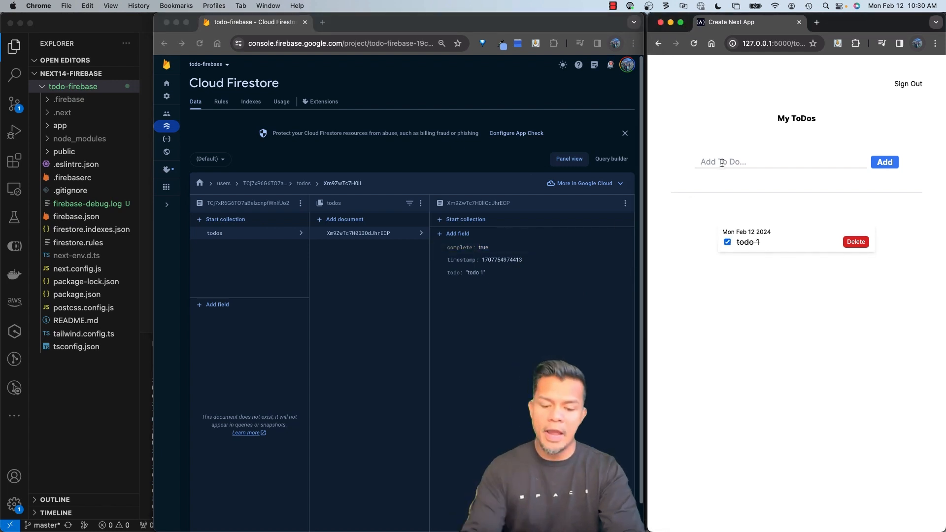
text(todo 2)
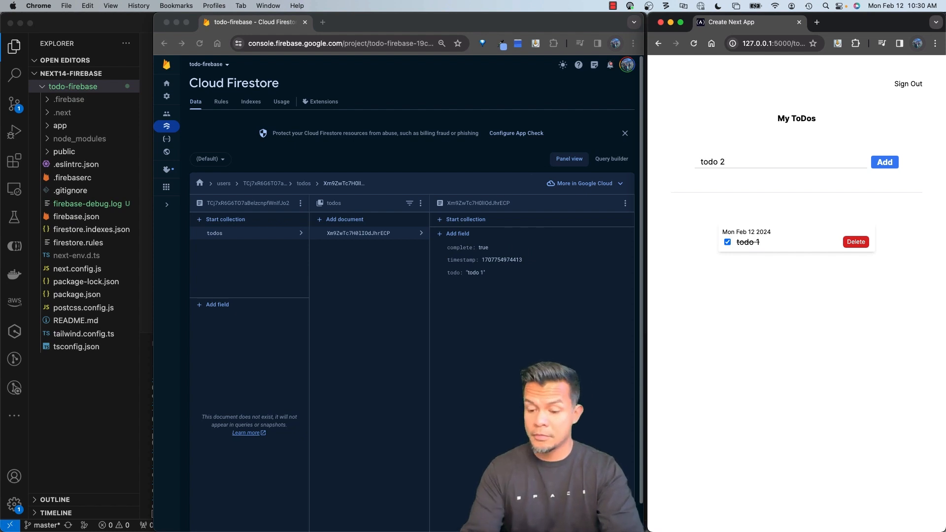
click(884, 162)
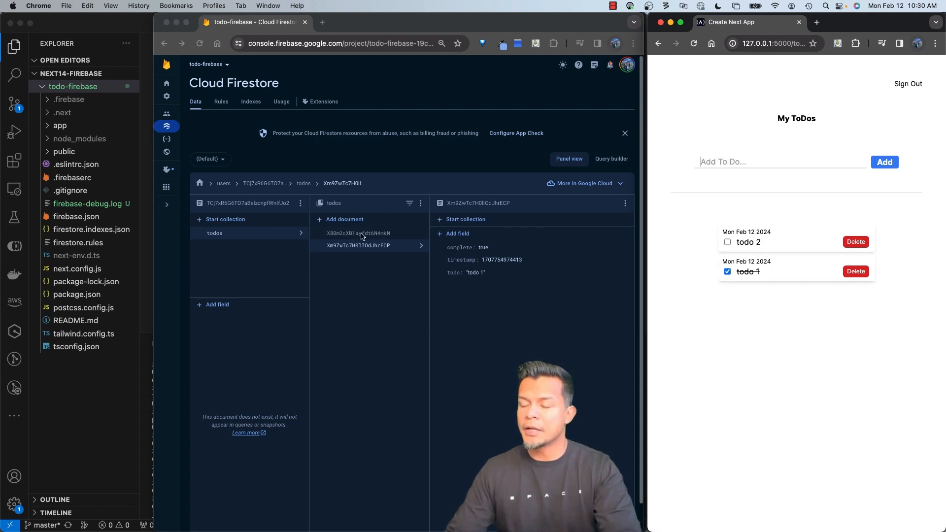
click(358, 233)
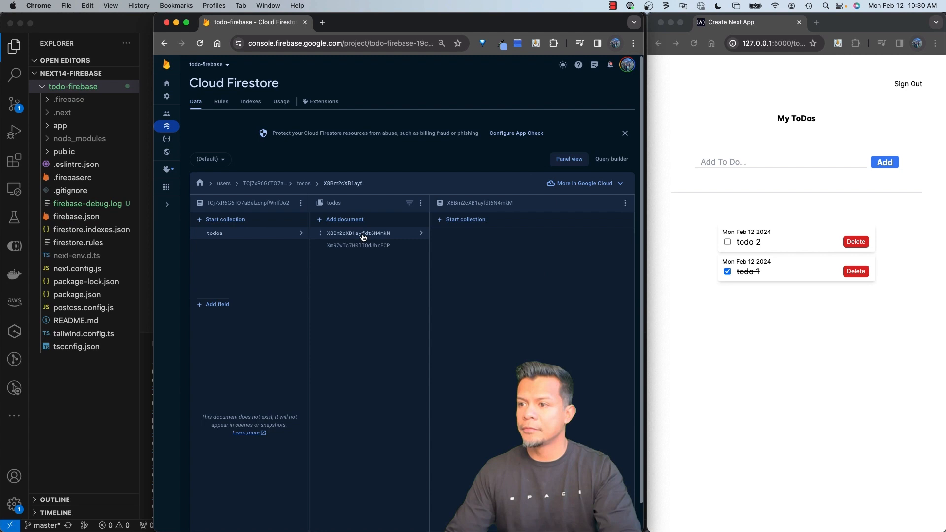
click(358, 233)
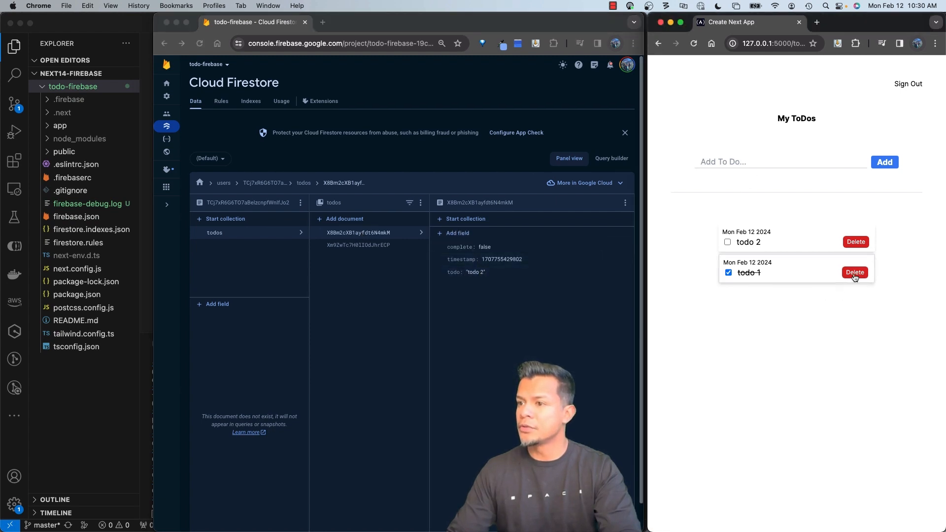
click(855, 272)
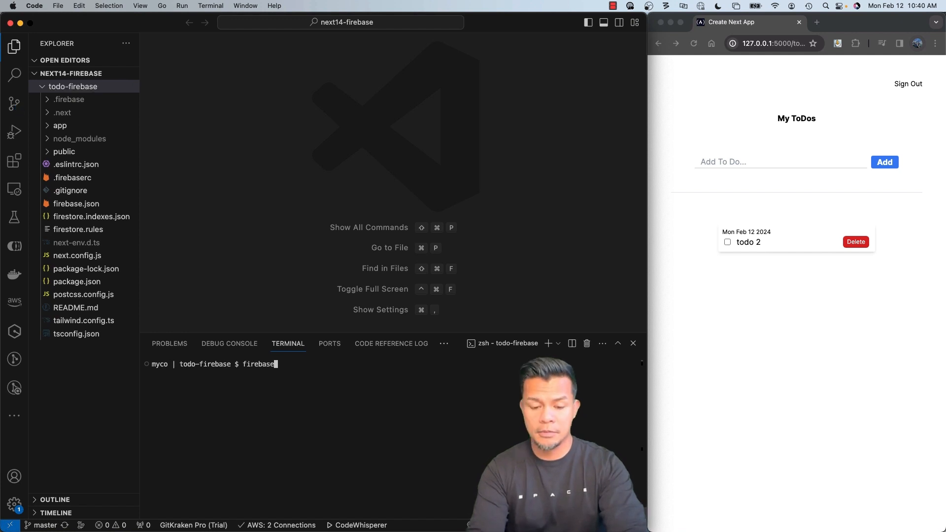
- Abandon a firebase deploy --only hosting draft and retype the command as emulators:start
text(deploy)
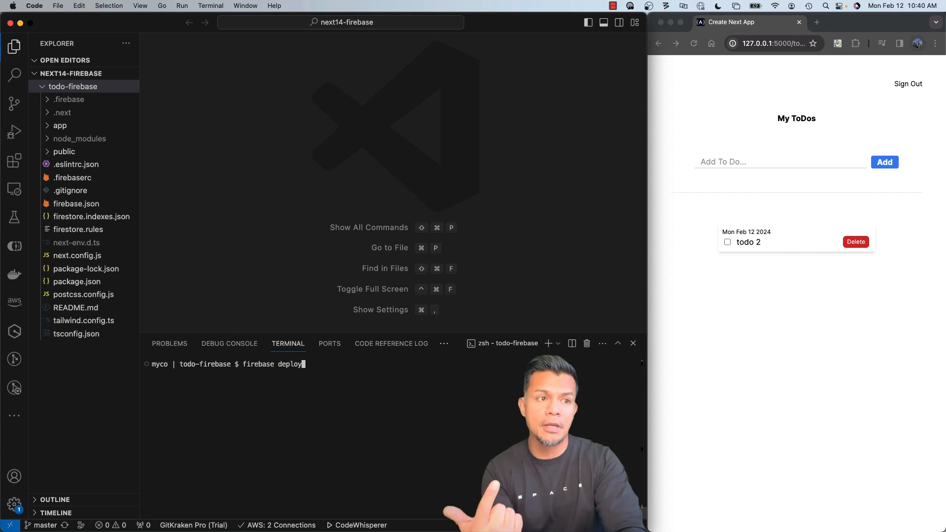
text(--only)
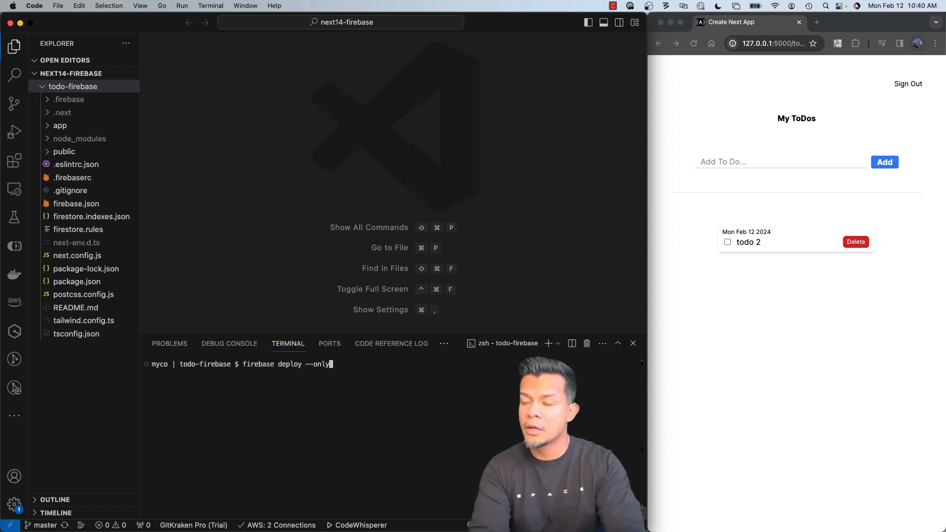
text(hosting,functi)
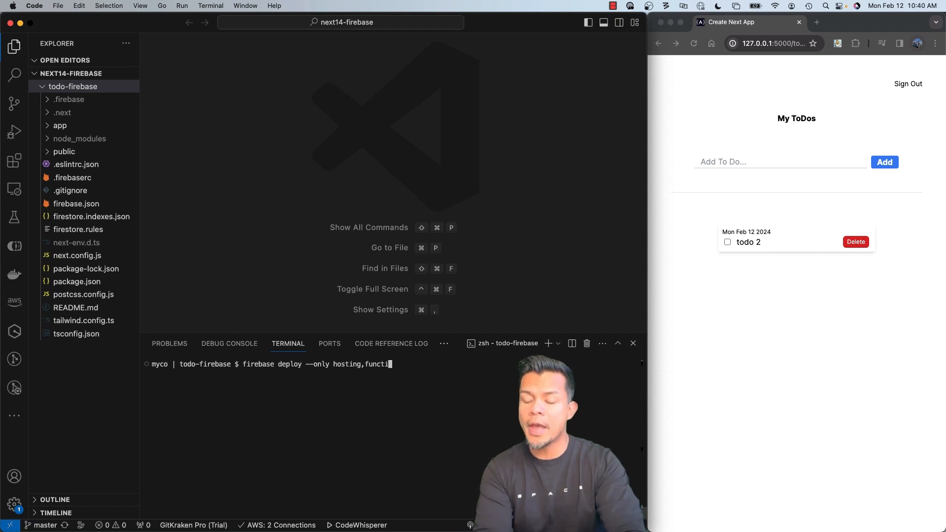
key(Backspace)
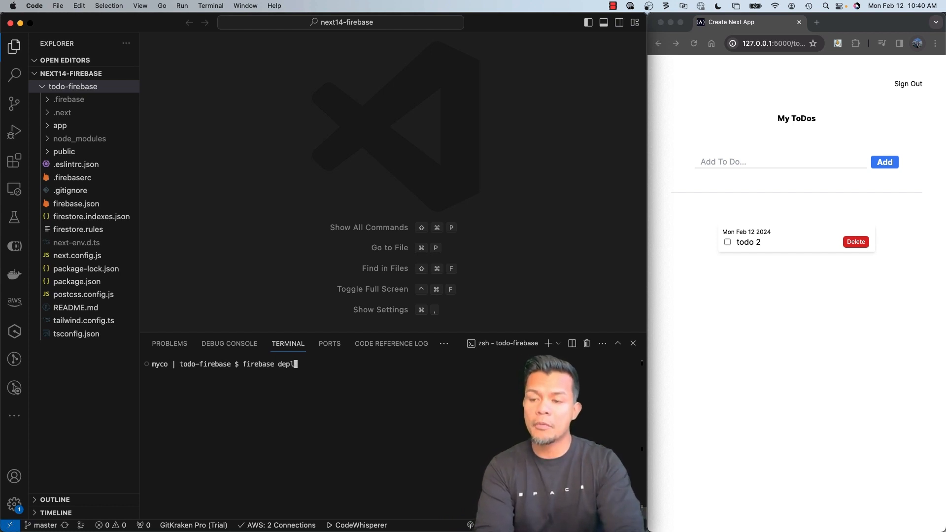
text(emulators:strt)
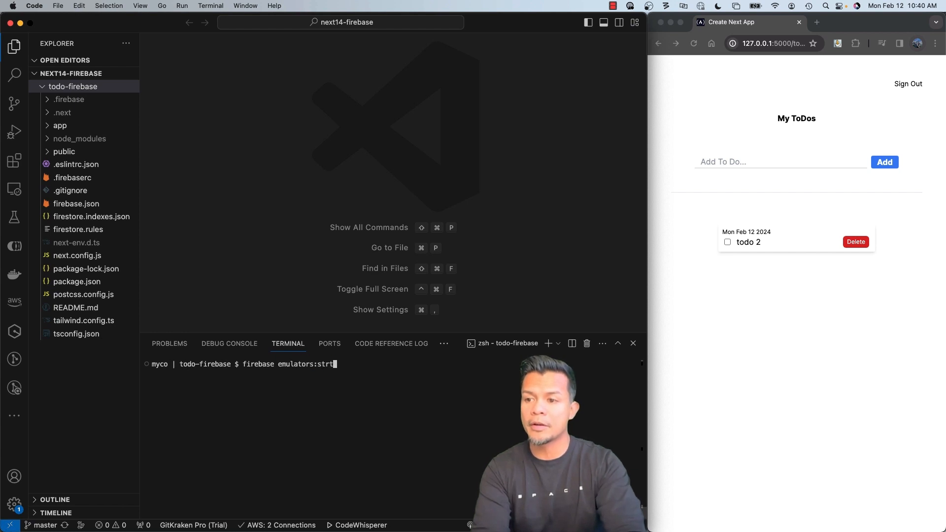
text(art)
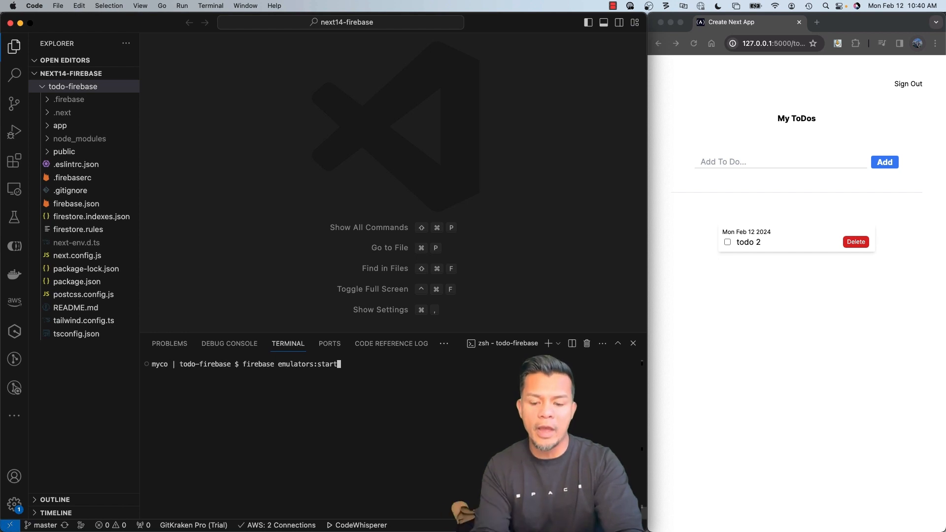
- Replace the emulators:start --only hosting,functions command with firebase deploy and run it
text(--only)
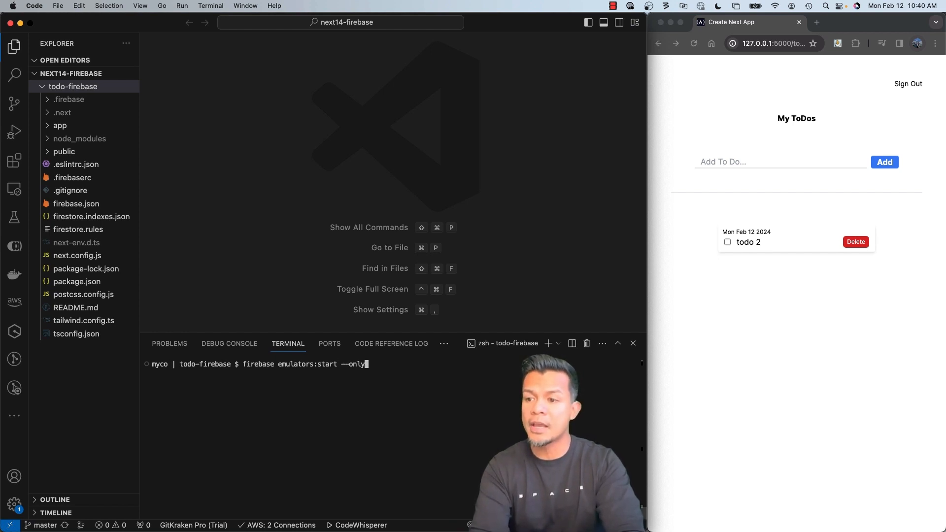
text(hosting,f)
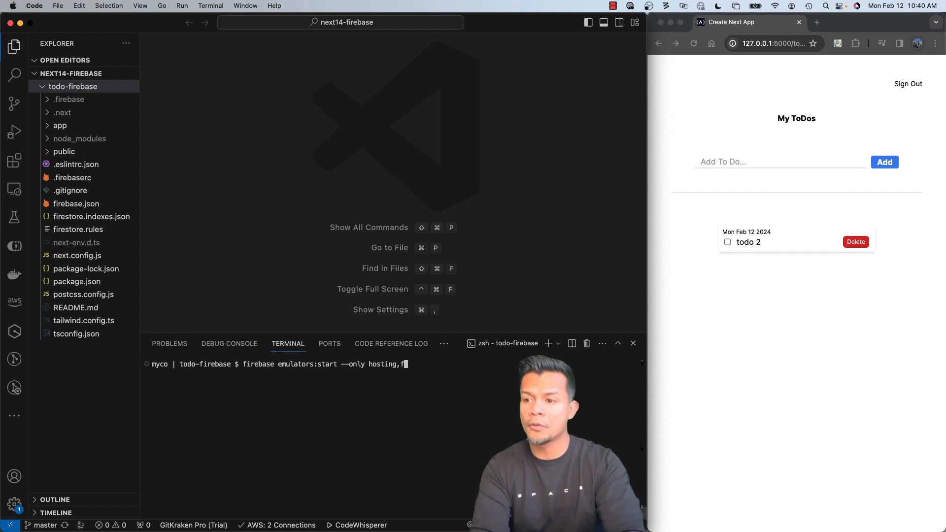
text(unctions)
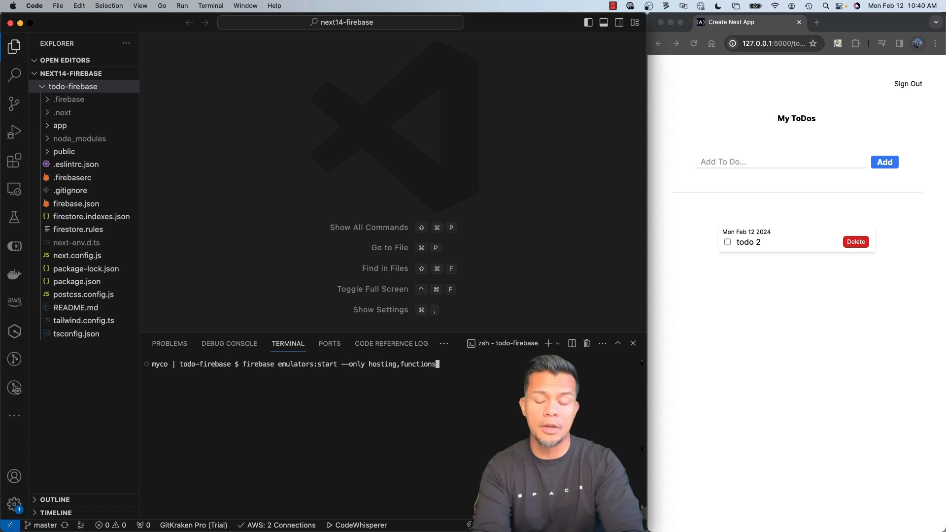
key(Backspace)
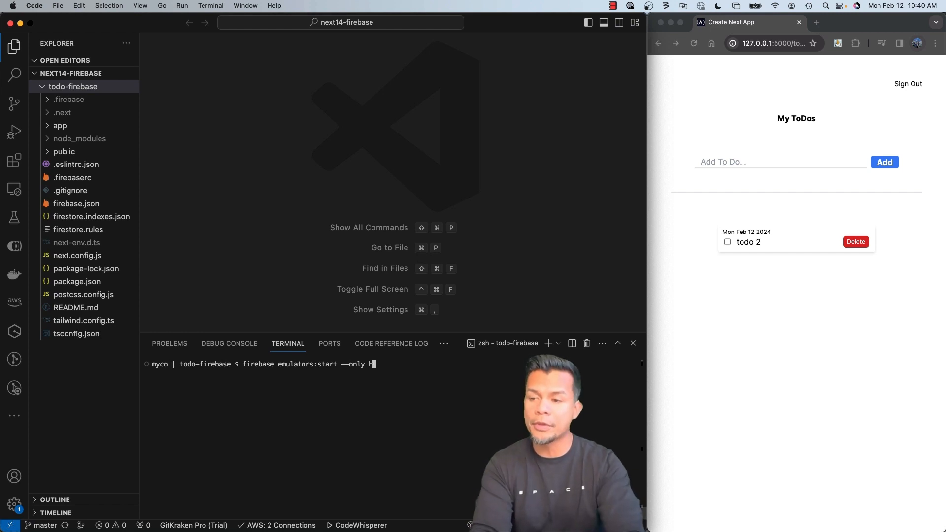
key(Backspace)
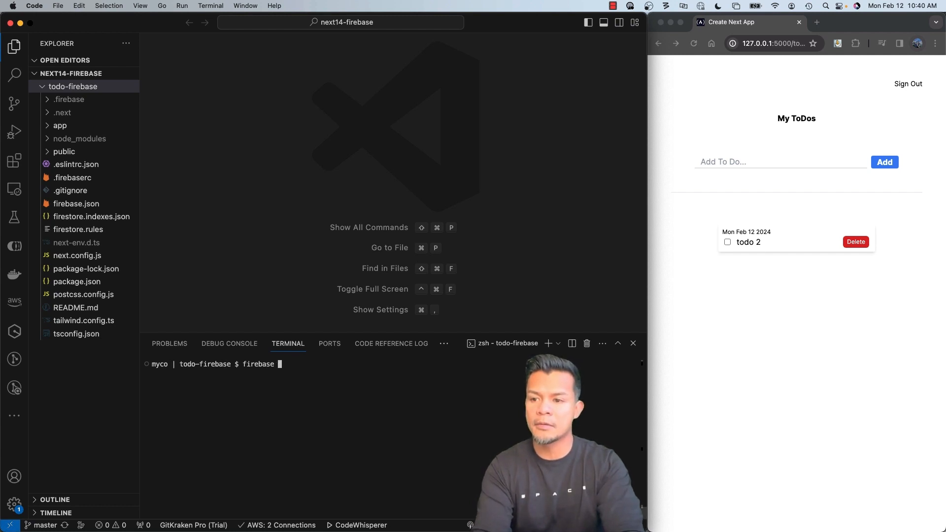
text(deploy)
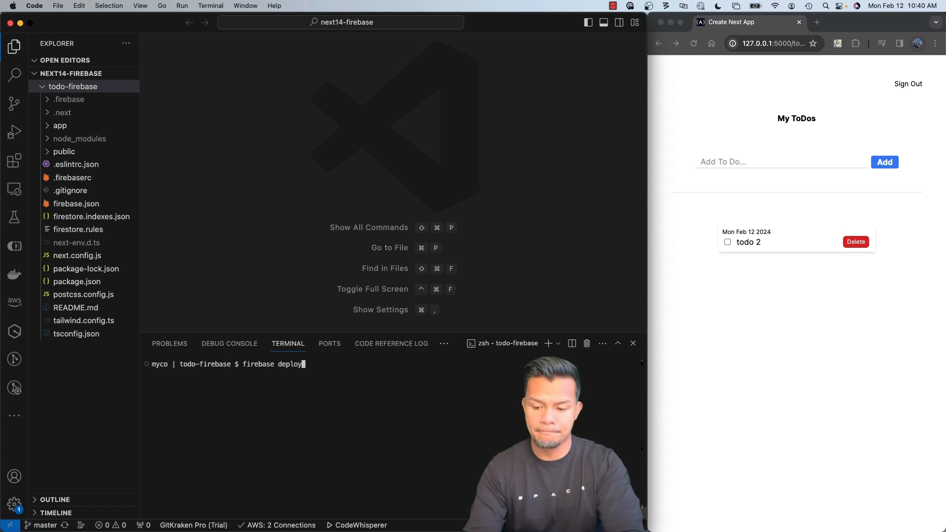
key(enter)
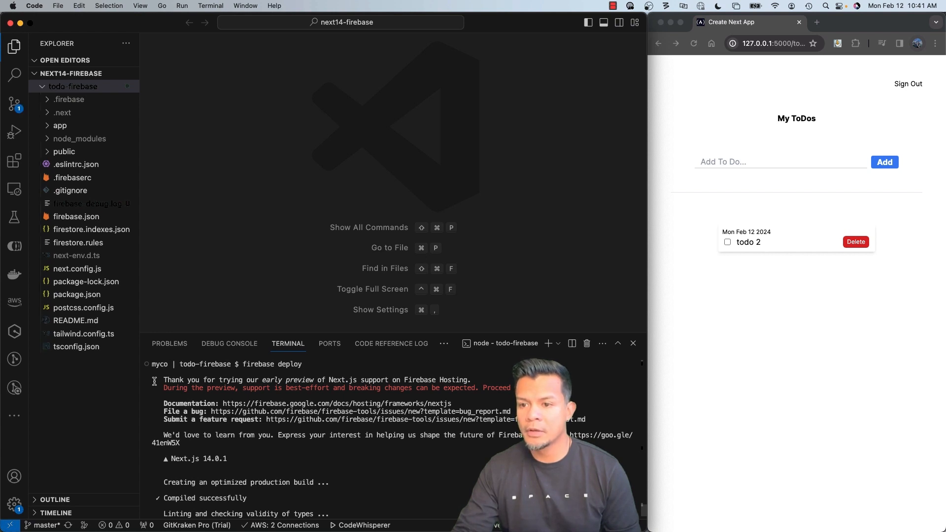
- Watch the deploy output until Deploy complete and the Hosting URL appear
drag(163, 388, 261, 388)
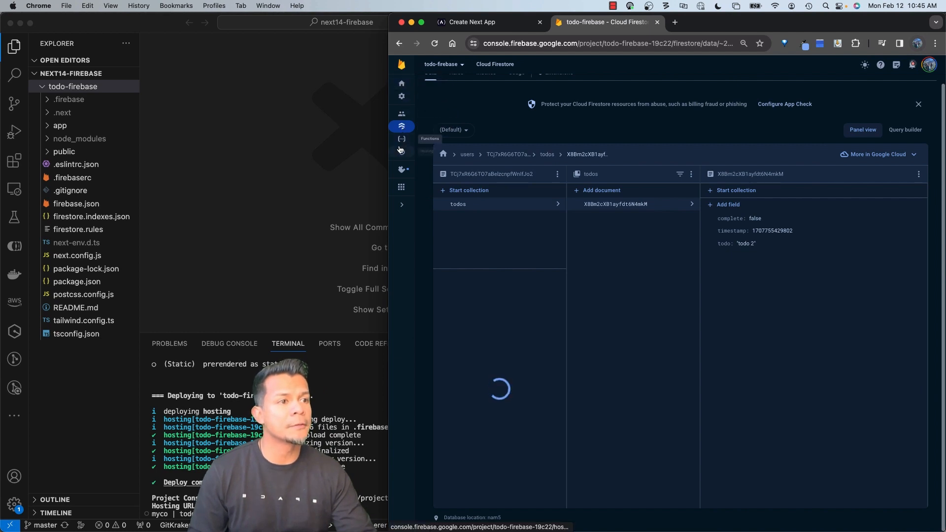
- Open Hosting in the Firebase sidebar and launch the todo-firebase-19c22.web.app domain
click(401, 152)
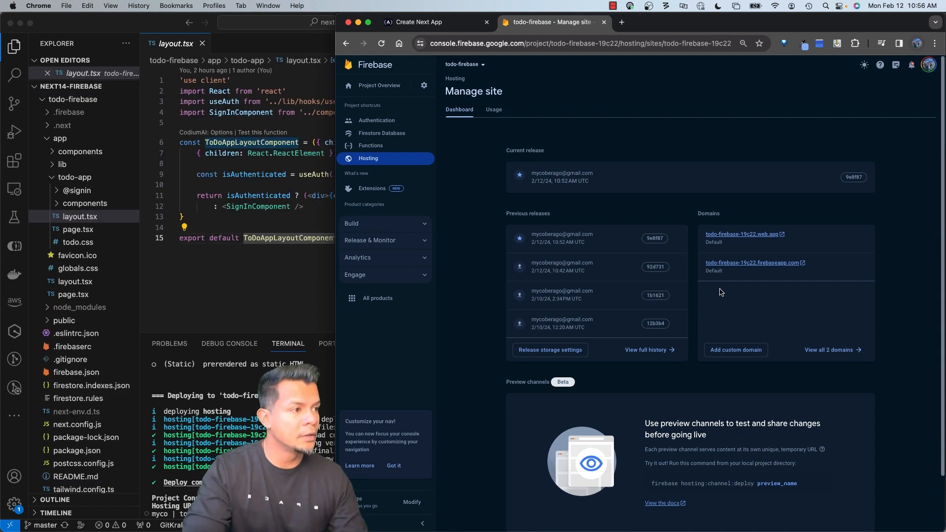
click(742, 235)
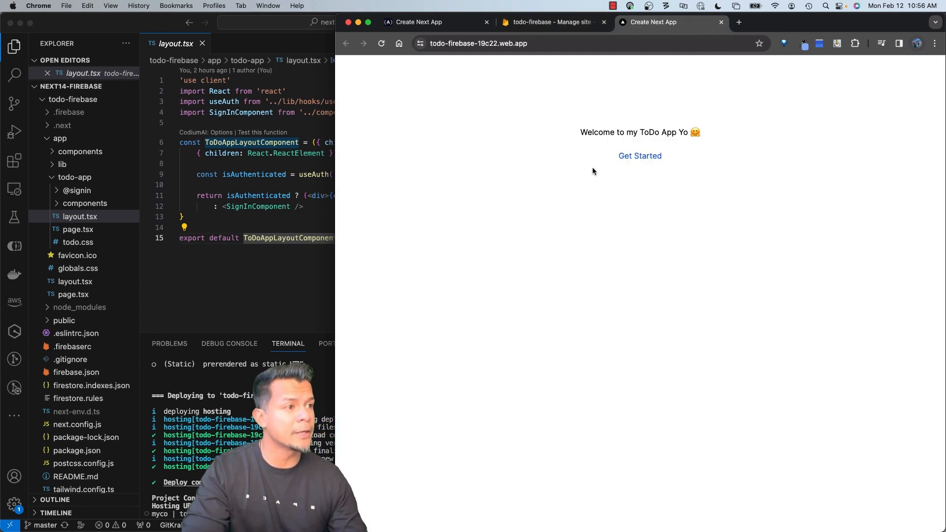
- Sign in to the live todo app as a@b and dismiss the password alert
click(639, 156)
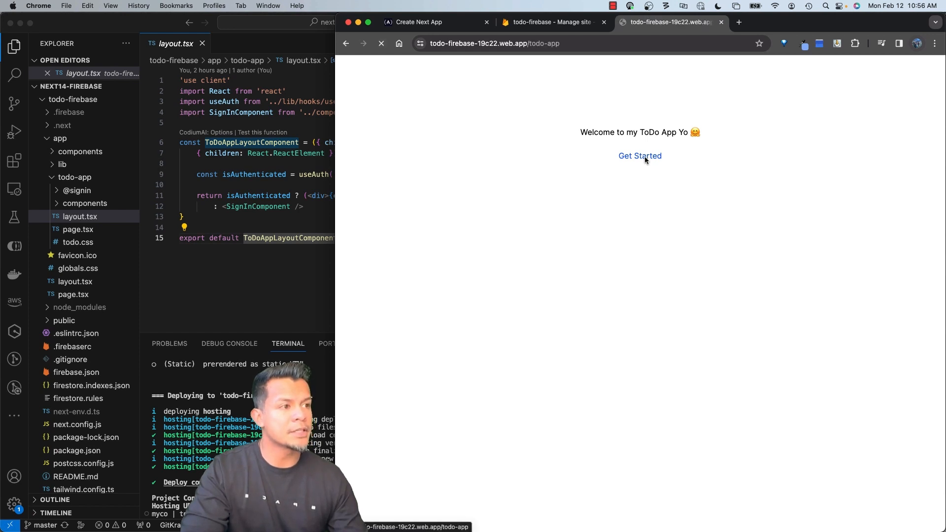
click(639, 156)
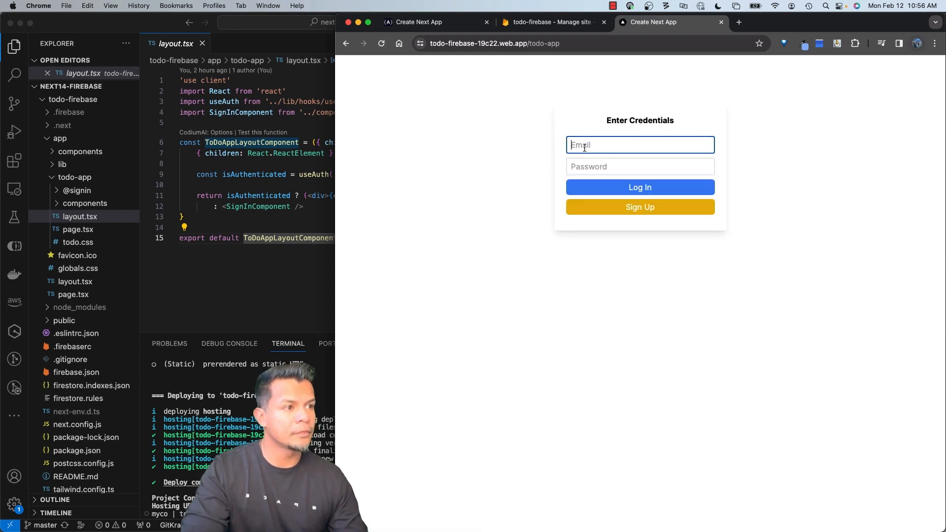
text(a@b.com)
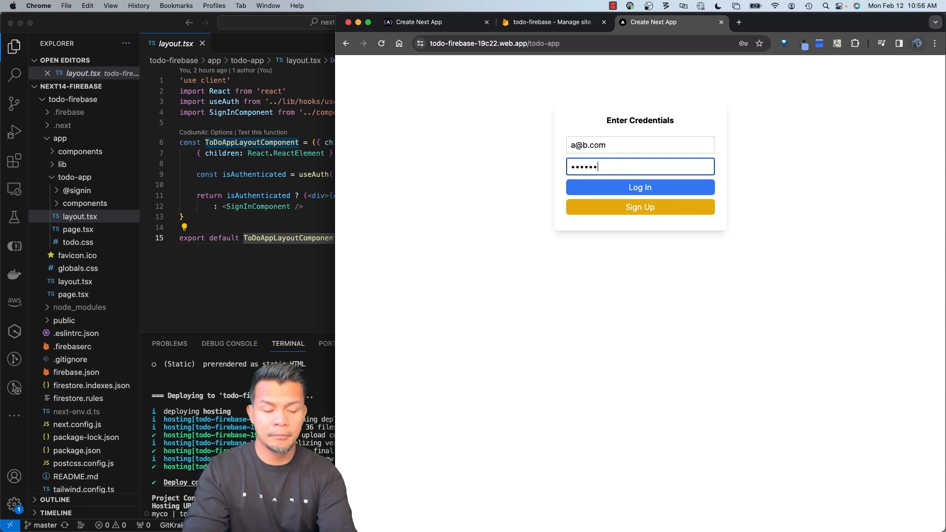
click(640, 187)
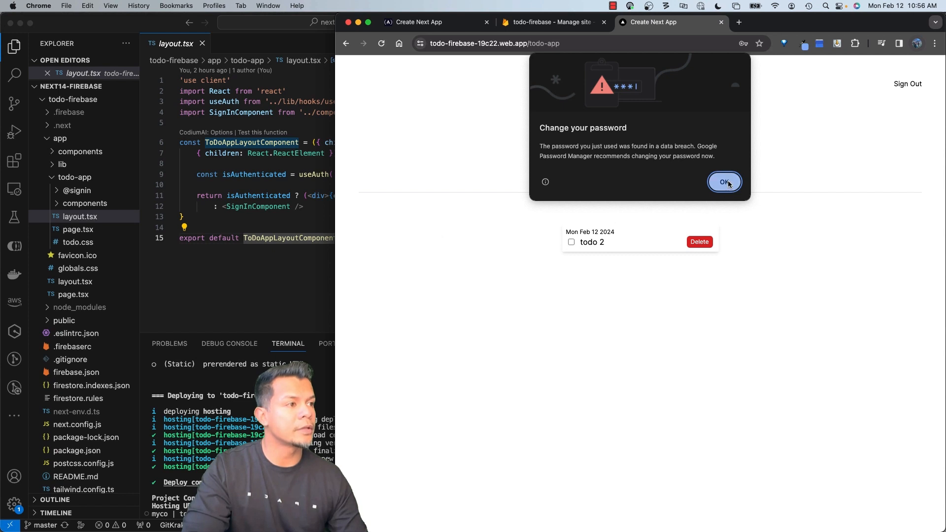
click(725, 182)
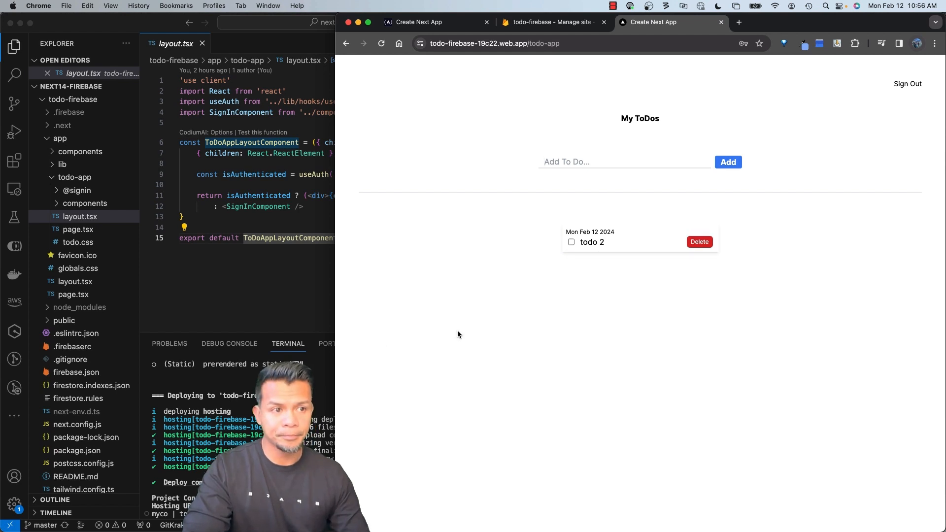
mouse_move(554, 213)
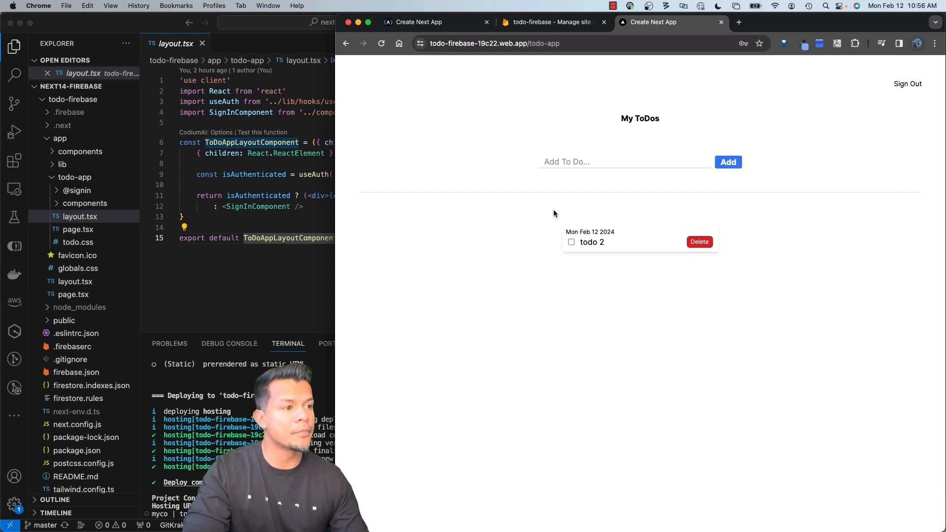
mouse_move(623, 317)
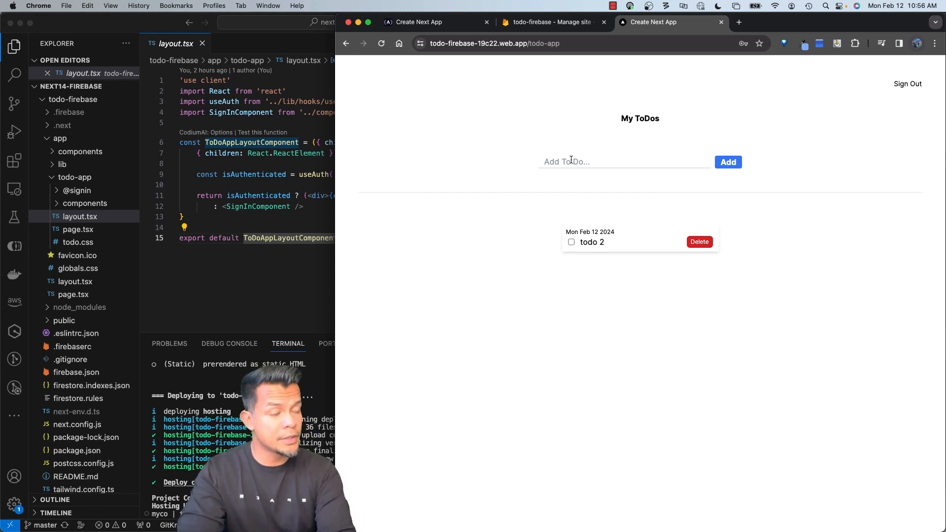
- Submit a todo 3 item and return to the Firebase console's Firestore data
text(todo 3)
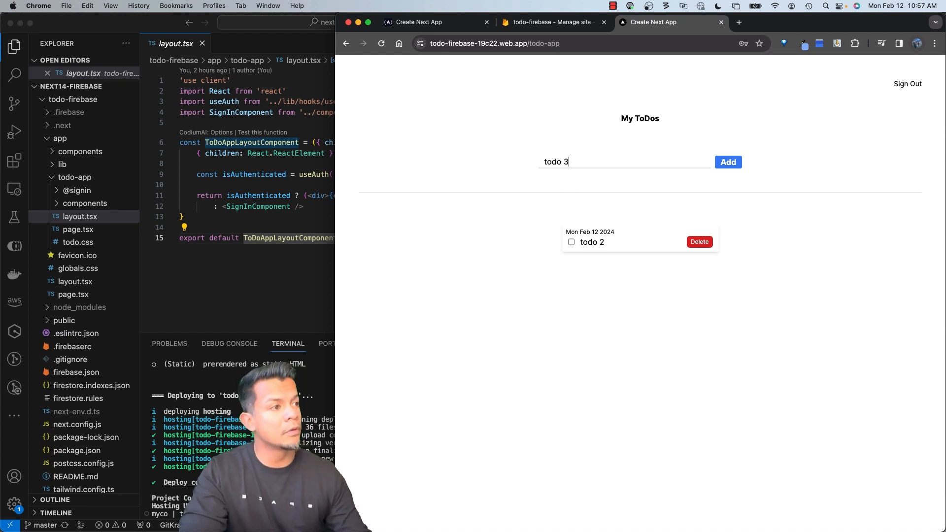
click(728, 161)
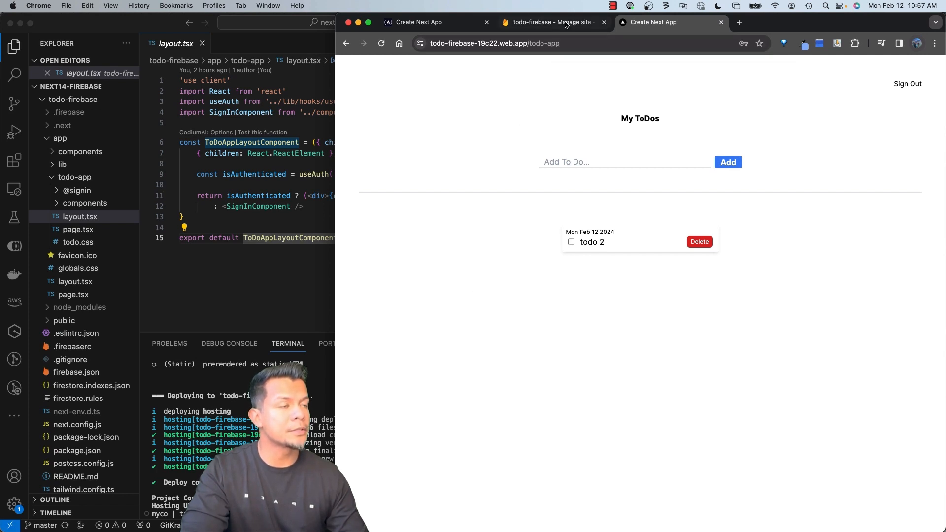
click(549, 21)
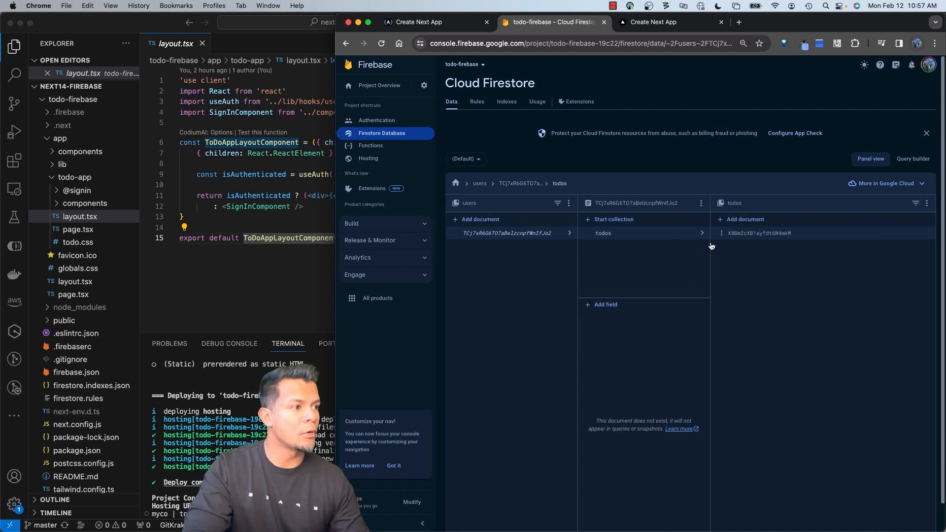
- Inspect the todo 2 Firestore document, resubmit the app's todo, then open the Functions dashboard
click(758, 233)
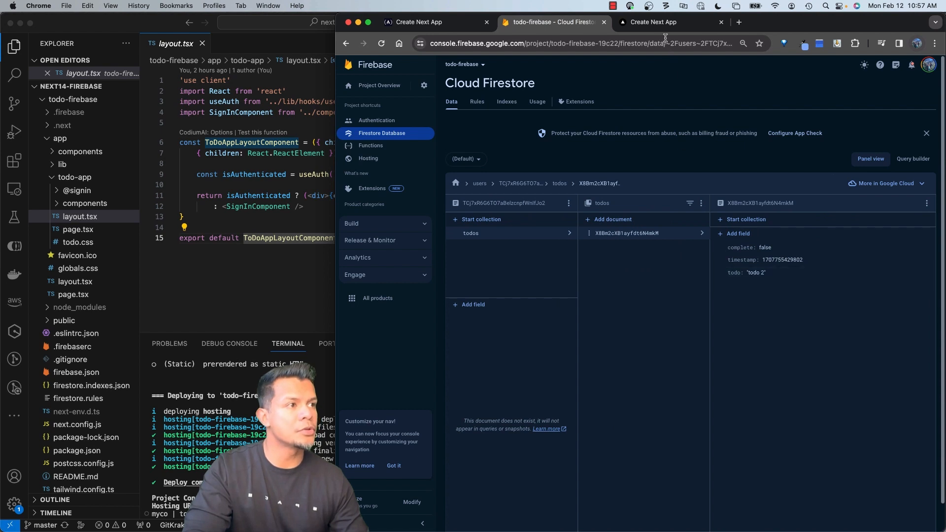
click(669, 21)
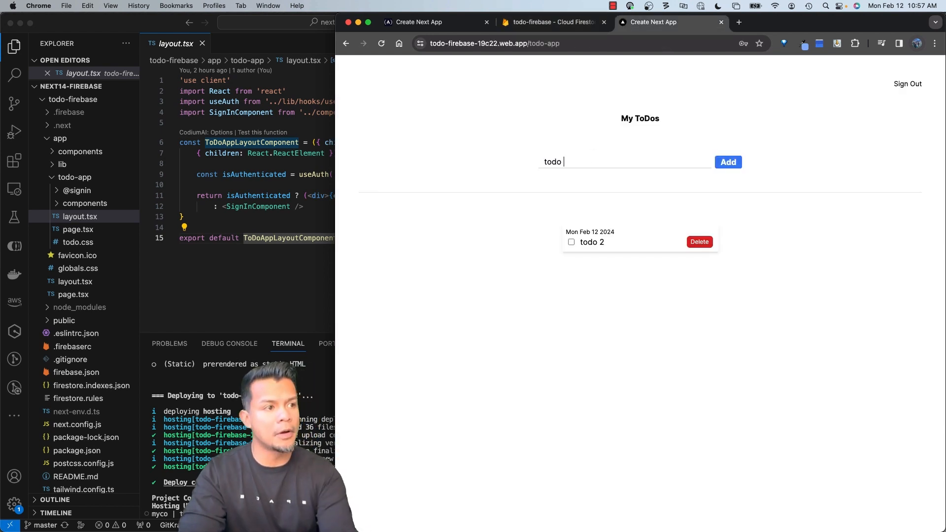
click(728, 162)
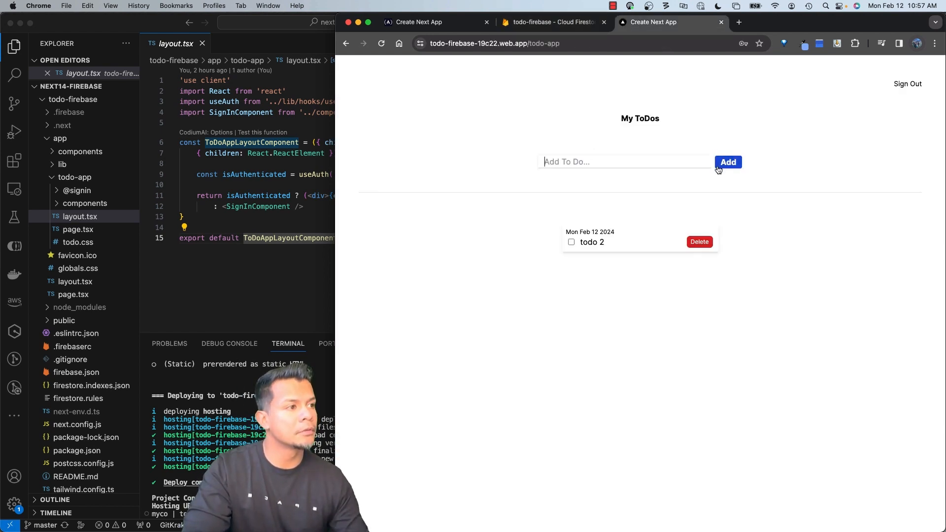
click(551, 22)
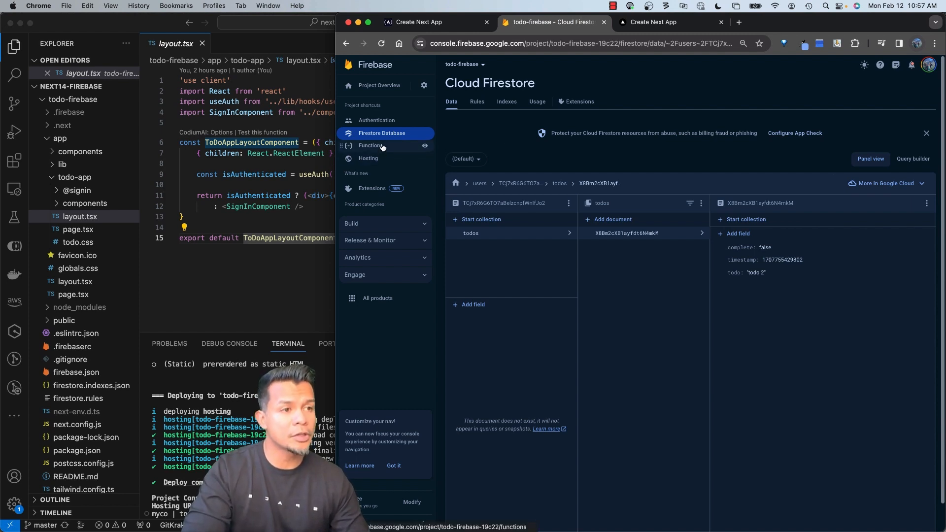
click(371, 146)
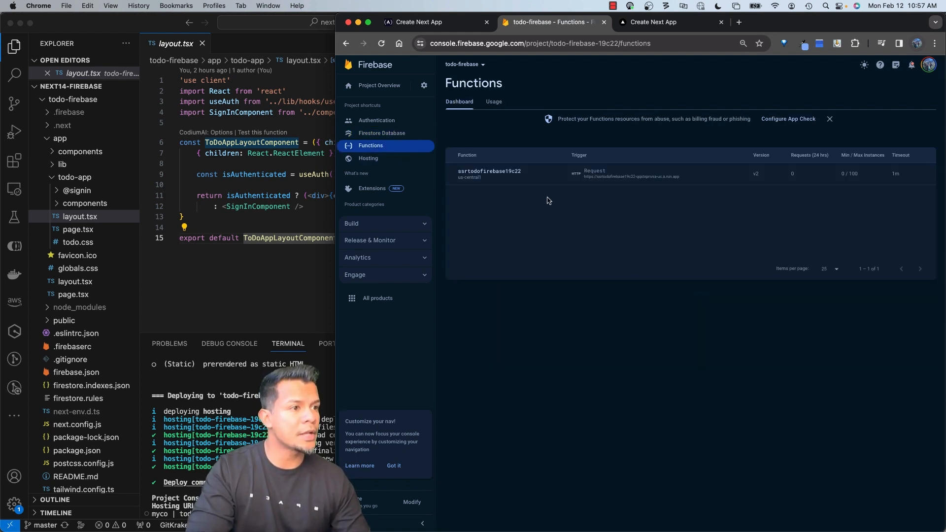